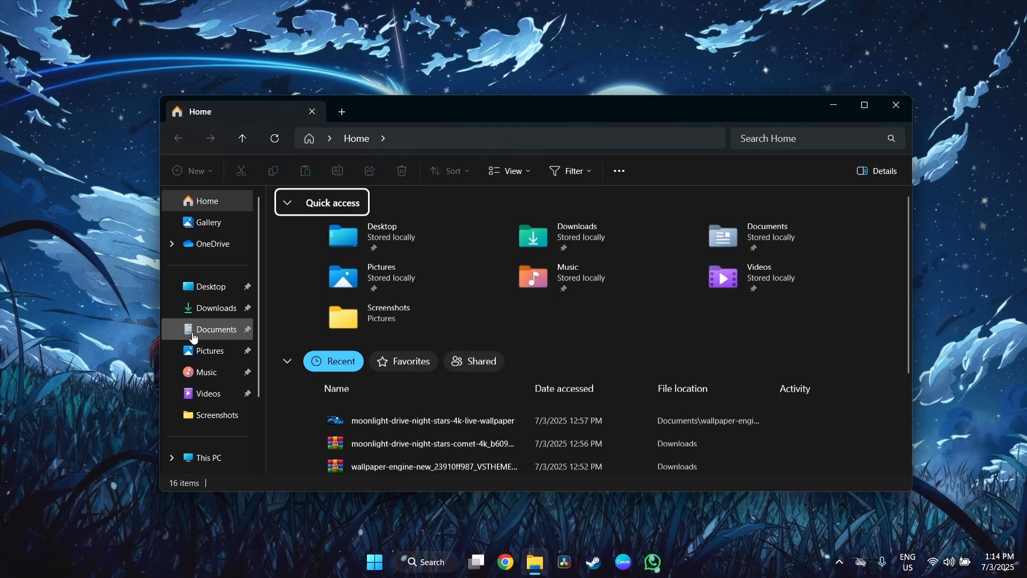
# Launch rufus-4.9 from the Downloads folder and answer its update-policy prompt.
pyautogui.click(217, 309)
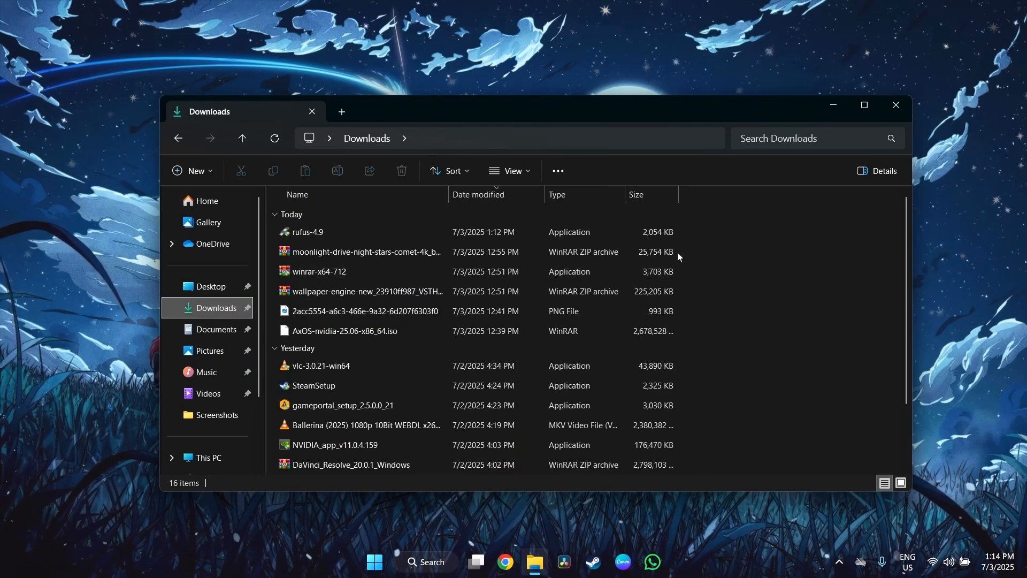
pyautogui.moveTo(737, 231)
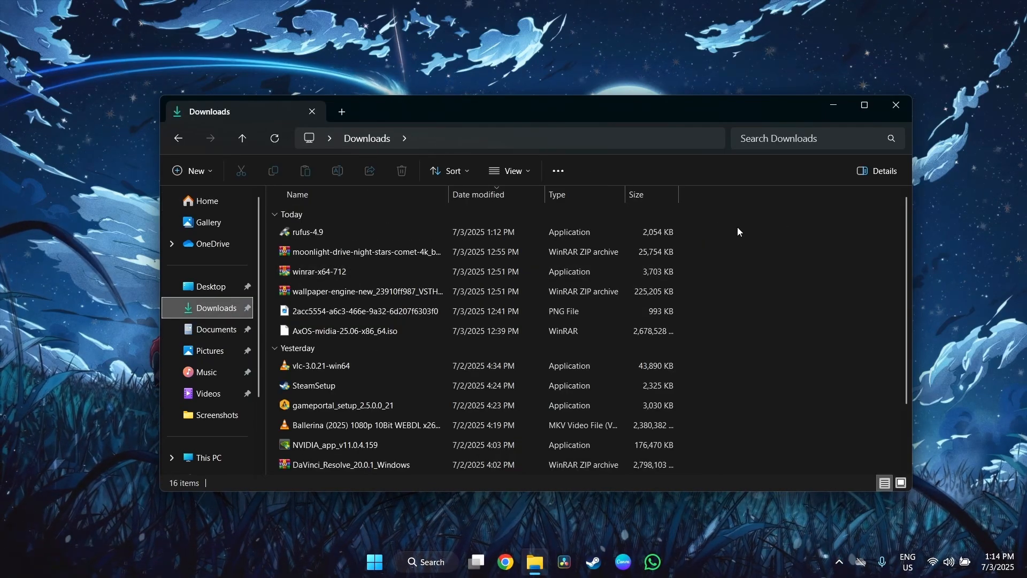
pyautogui.click(308, 232)
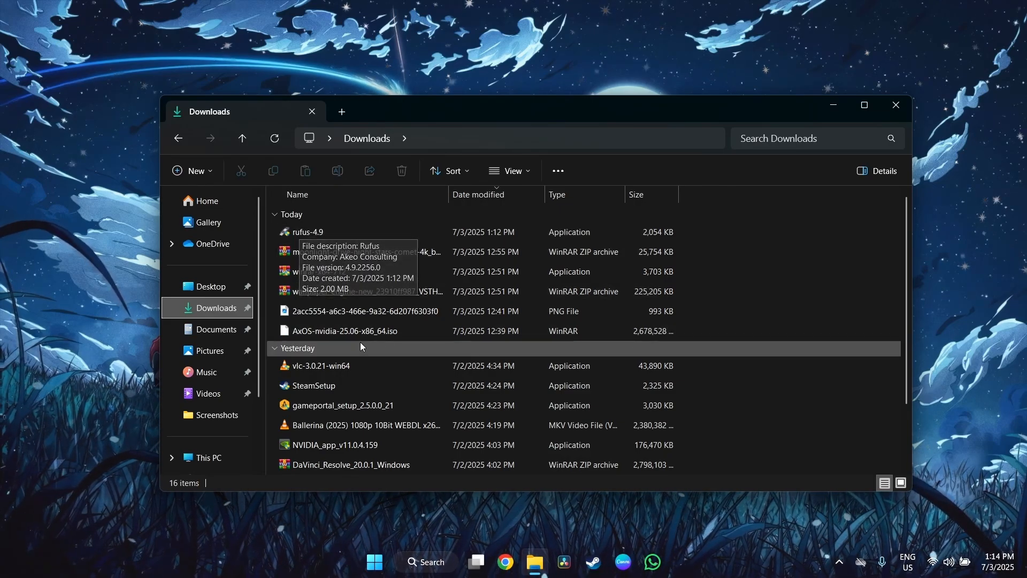
pyautogui.moveTo(396, 331)
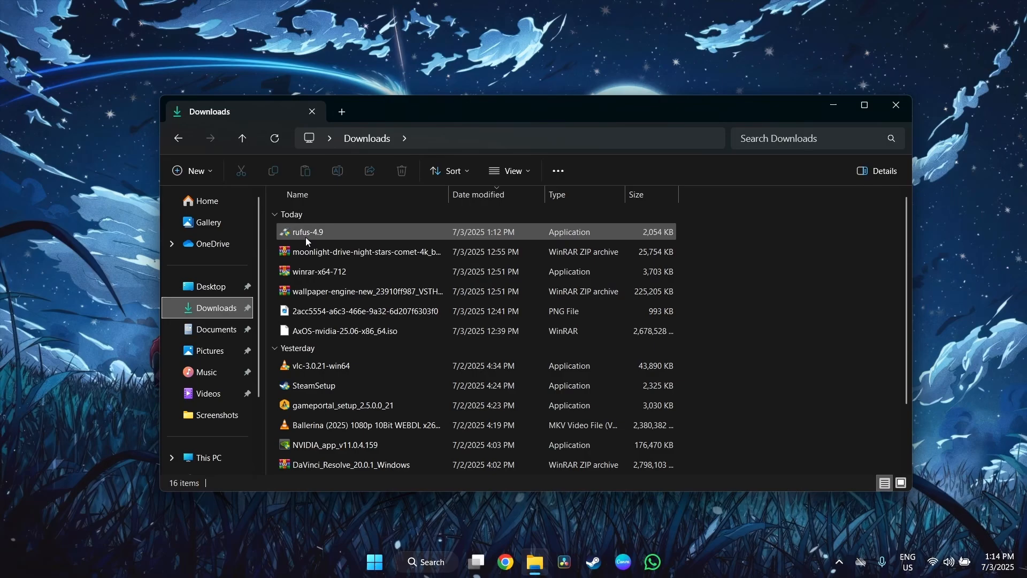
pyautogui.click(307, 232)
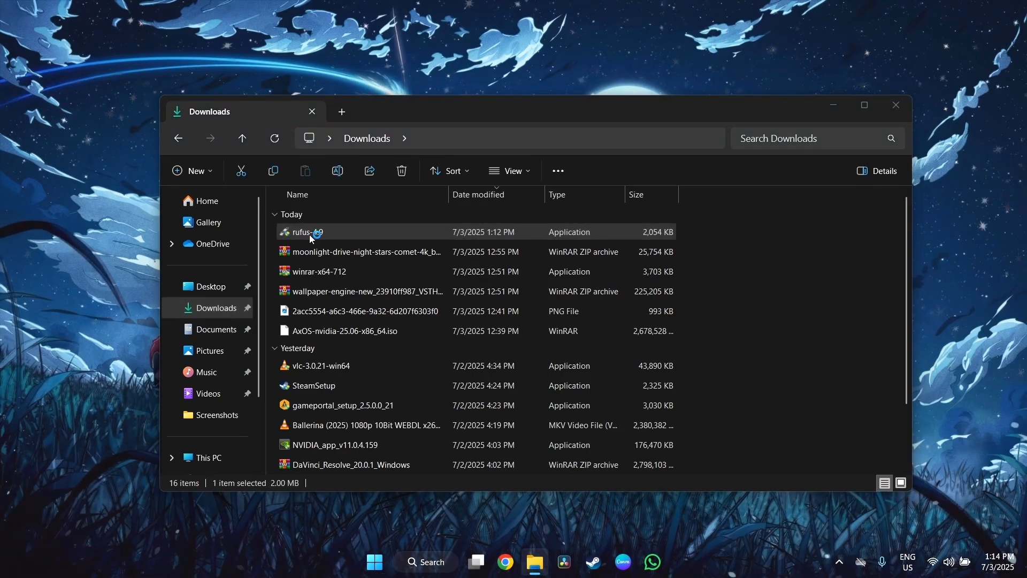
pyautogui.doubleClick(308, 231)
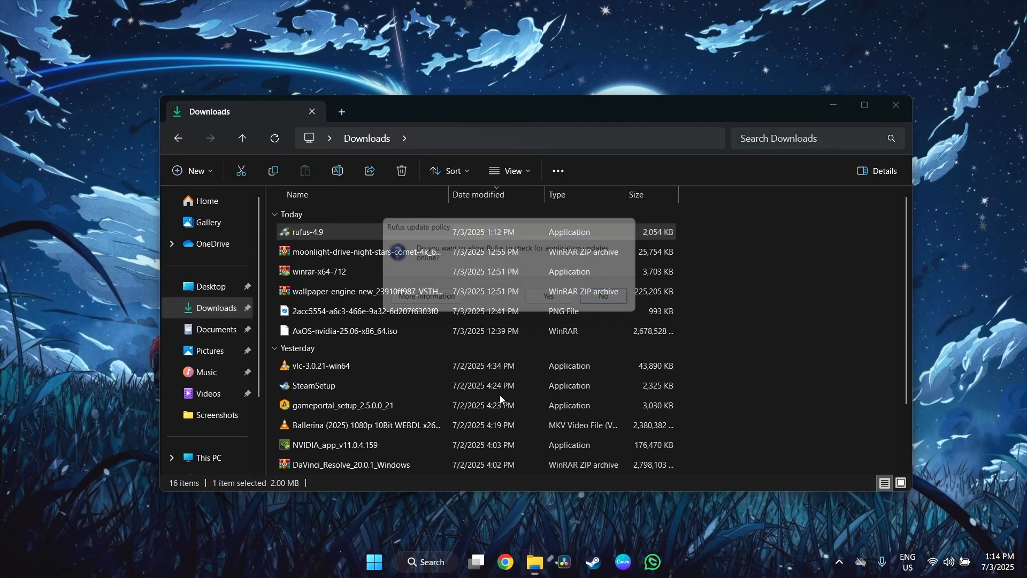
pyautogui.click(602, 296)
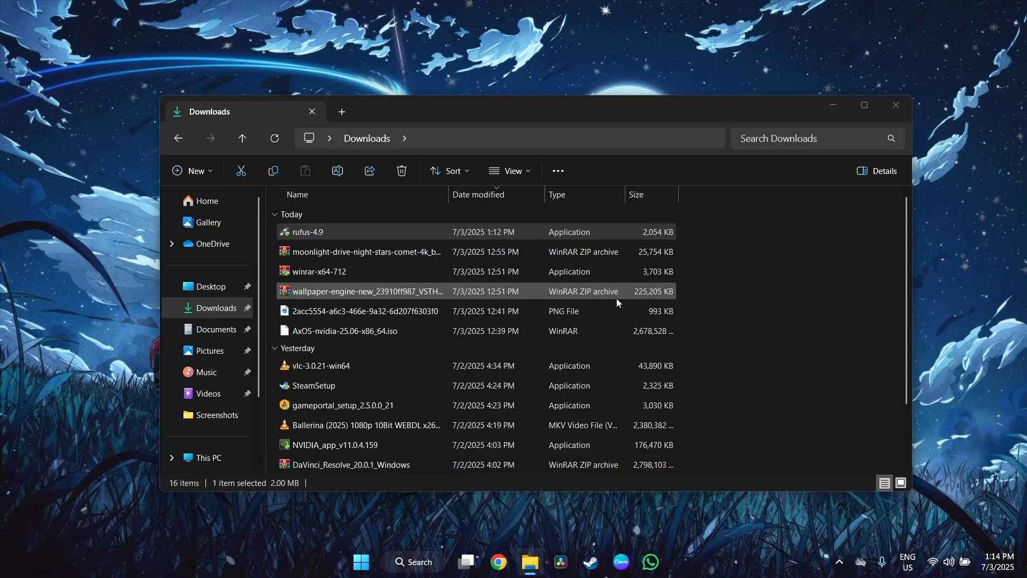
# Write the AxOS NVIDIA ISO to the 128 GB drive in ISO Image mode, accepting data erasure.
pyautogui.doubleClick(307, 232)
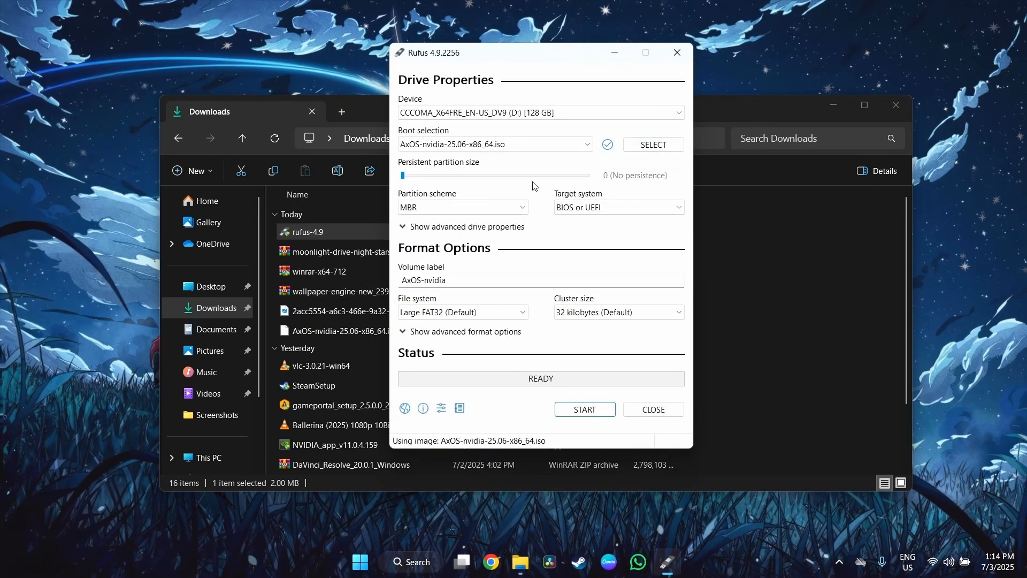
pyautogui.click(584, 409)
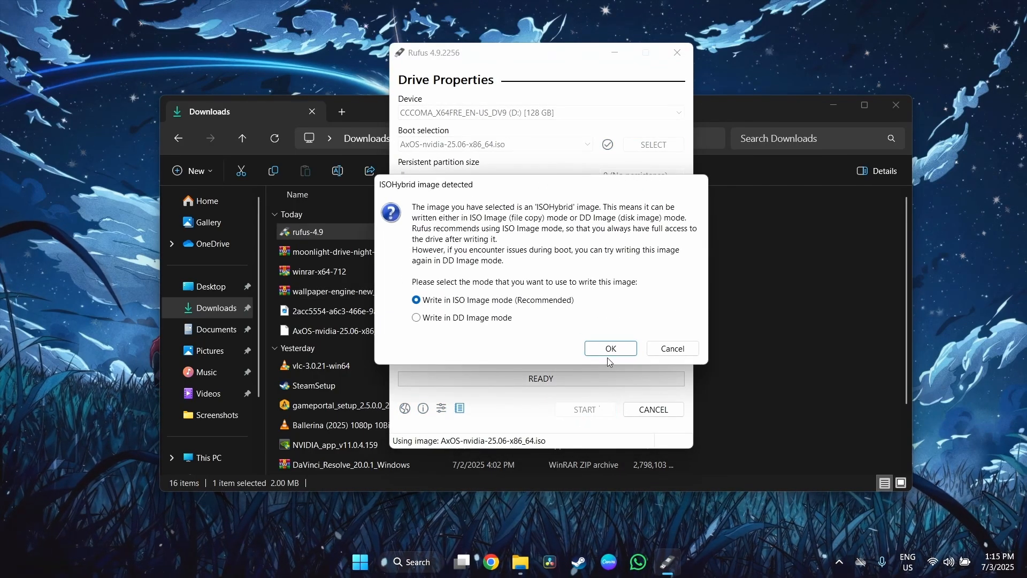
pyautogui.click(609, 348)
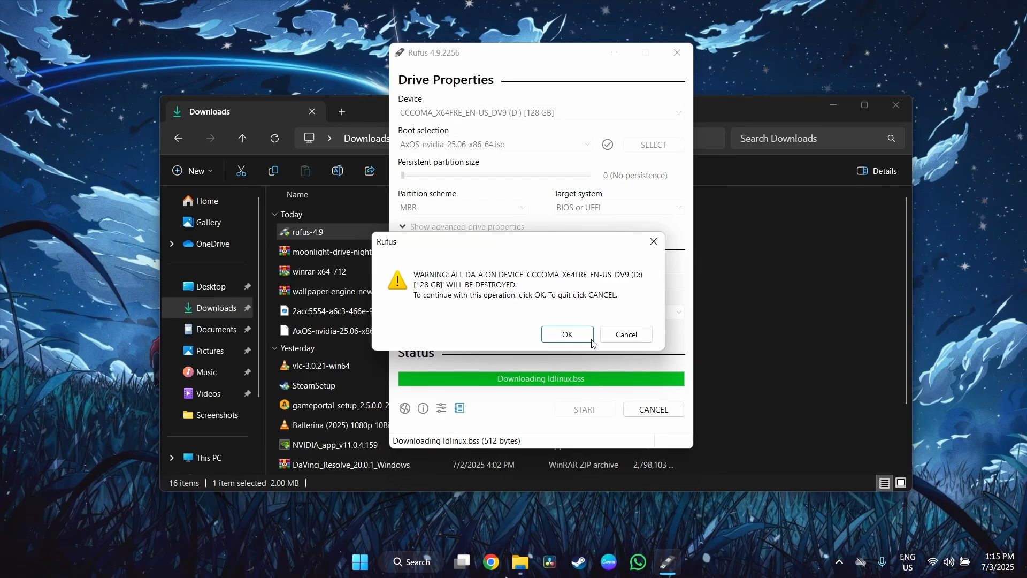
pyautogui.click(567, 334)
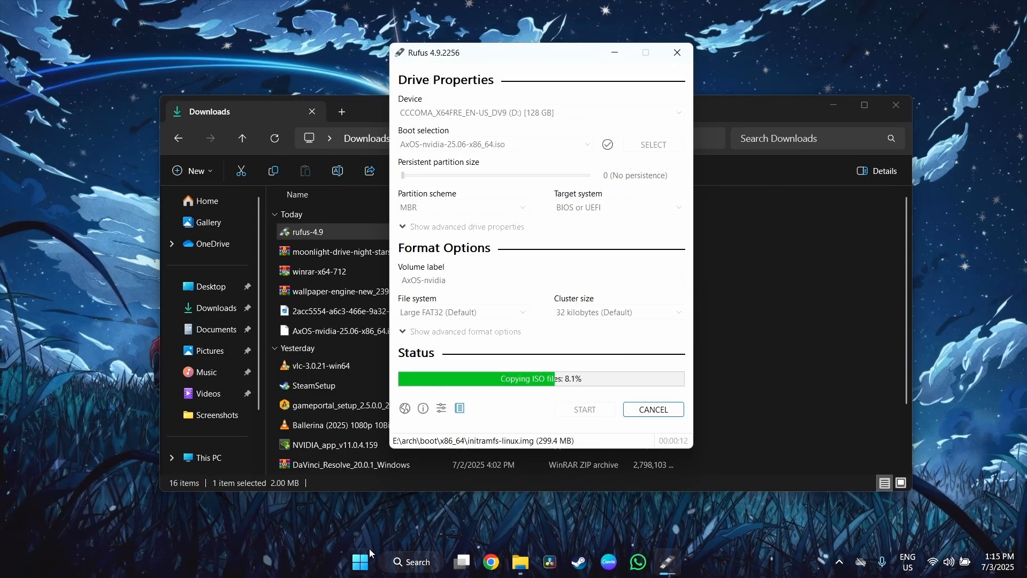
pyautogui.rightClick(359, 561)
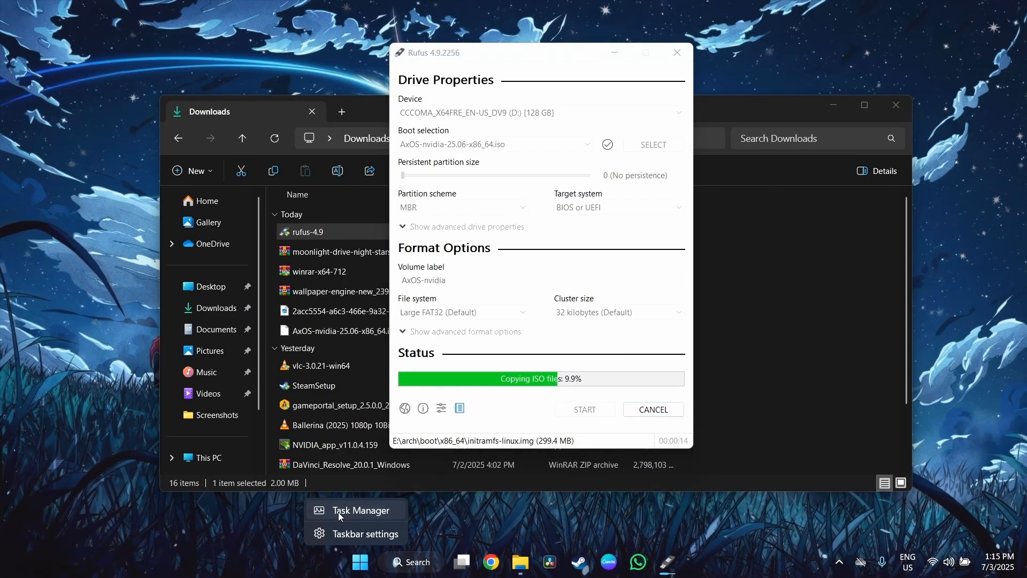
# Review Task Manager's Performance graphs and Processes list to watch Rufus's disk activity.
pyautogui.click(357, 510)
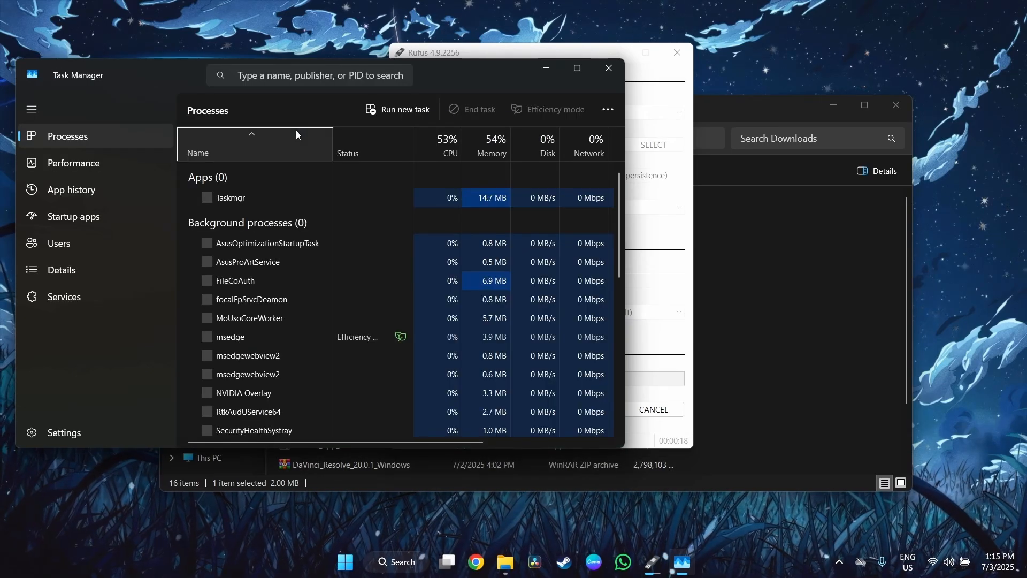
pyautogui.click(74, 163)
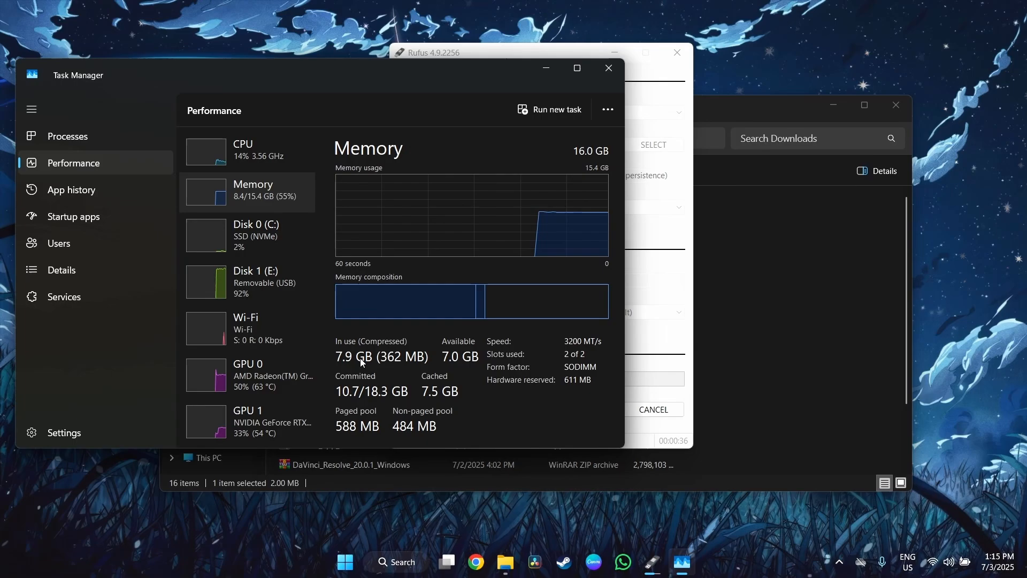
pyautogui.click(68, 136)
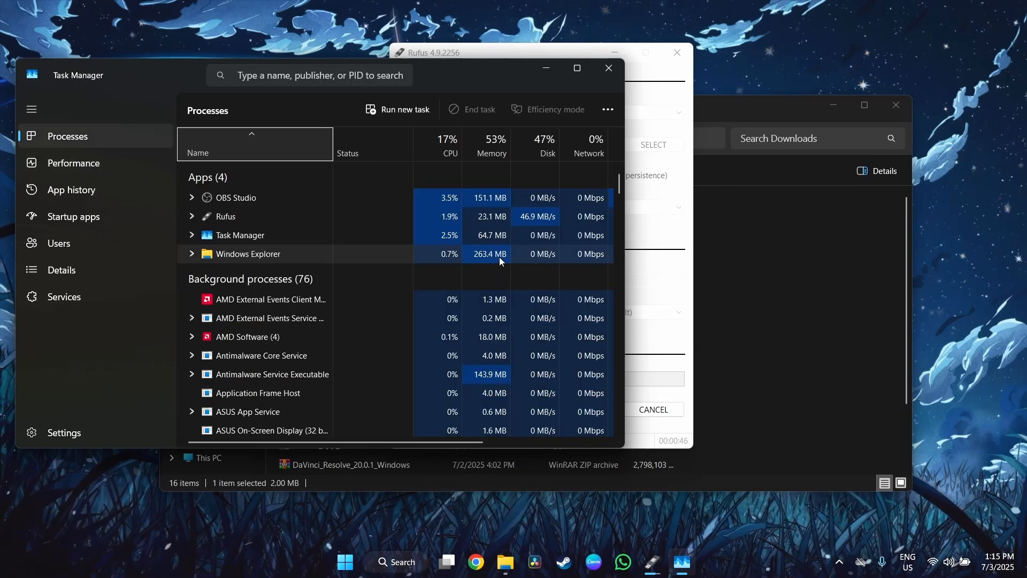
pyautogui.scroll(-3)
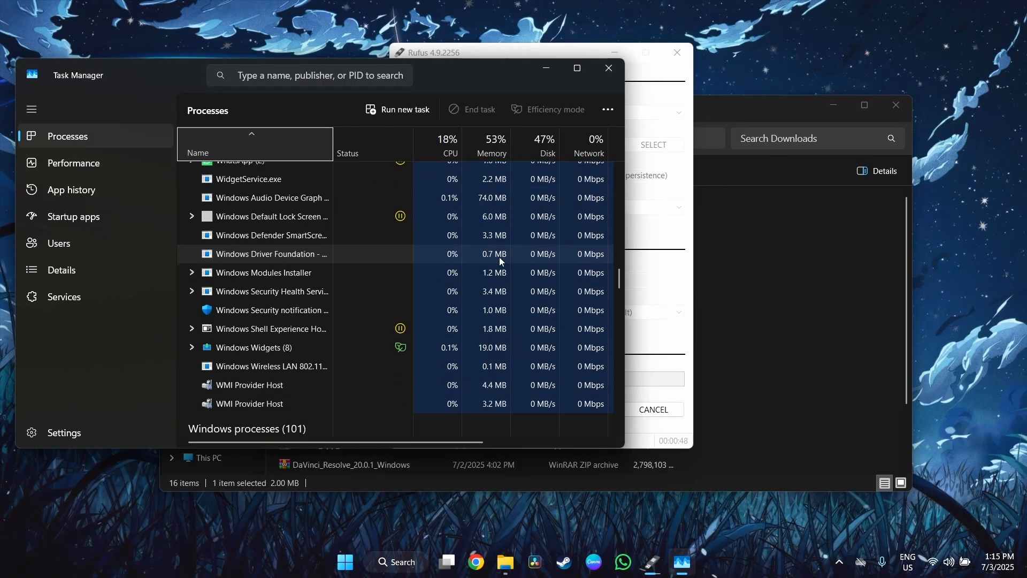
pyautogui.scroll(3)
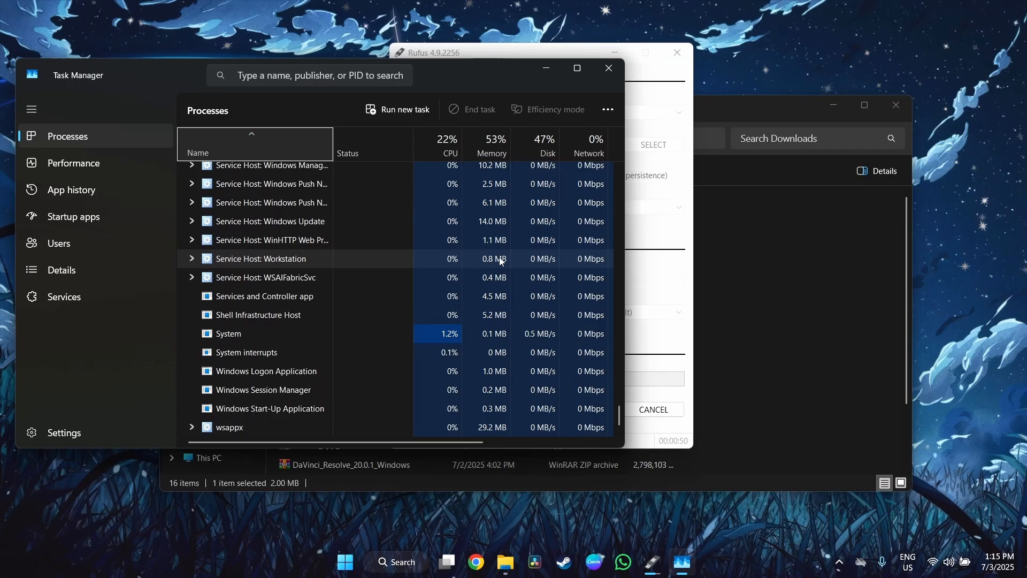
pyautogui.scroll(3)
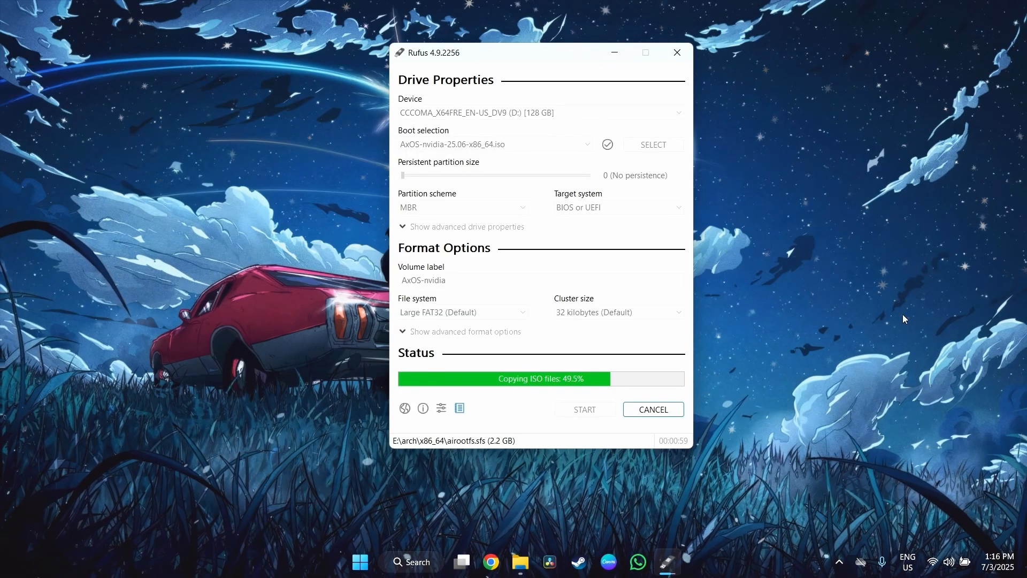
# Minimize Rufus and browse the full installed-apps list in the Start menu.
pyautogui.click(677, 52)
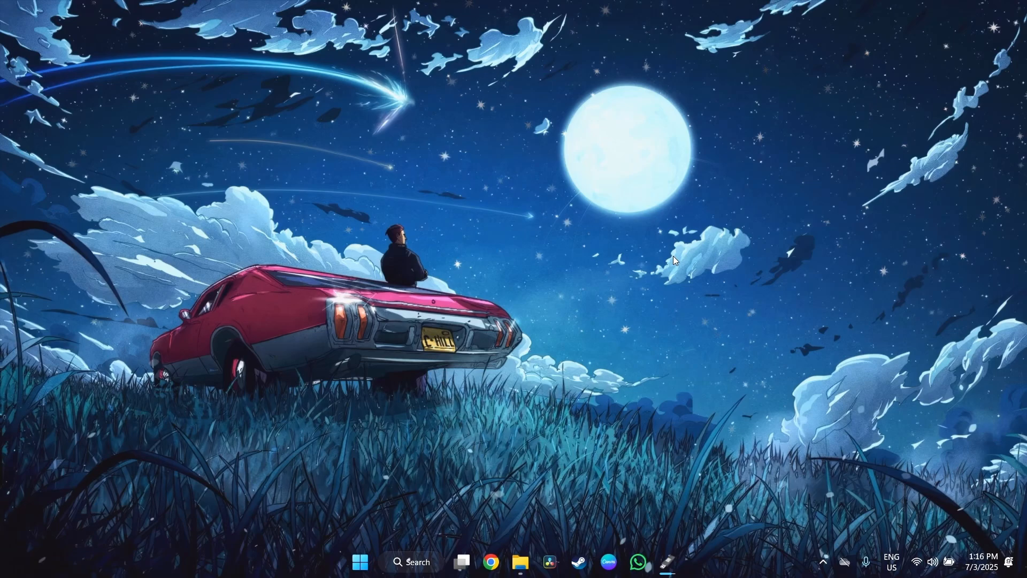
pyautogui.moveTo(551, 380)
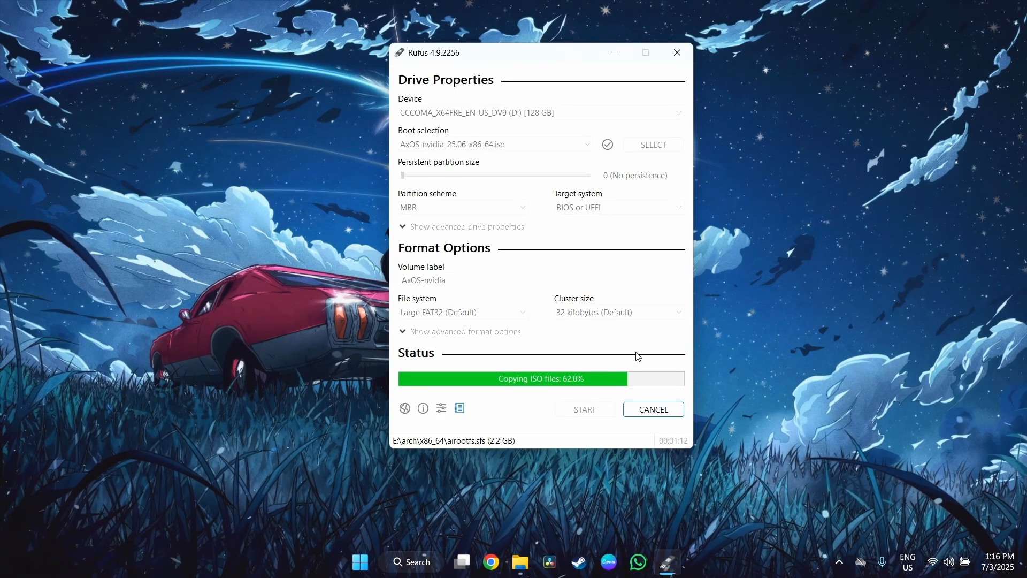
pyautogui.click(359, 561)
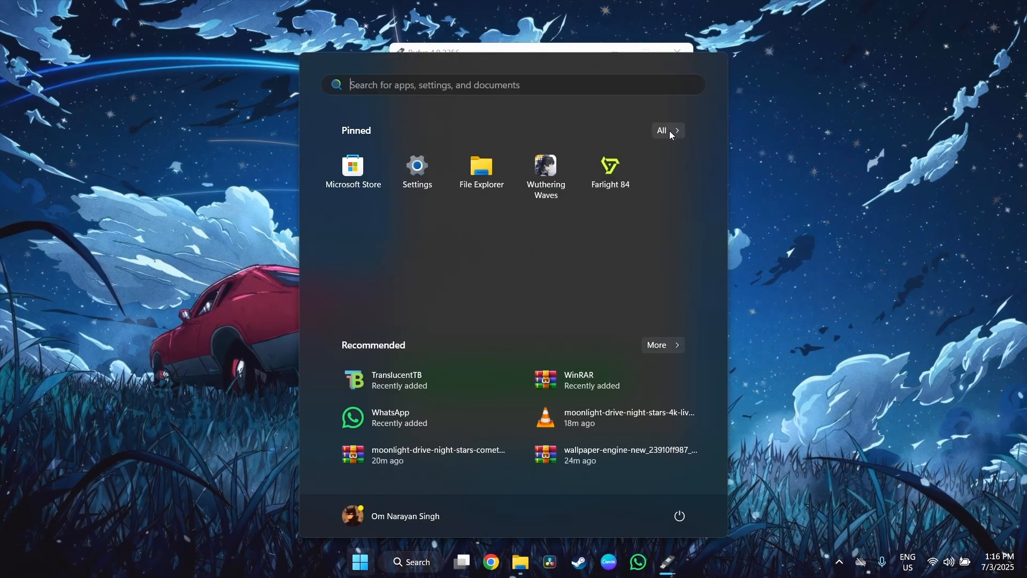
pyautogui.click(662, 131)
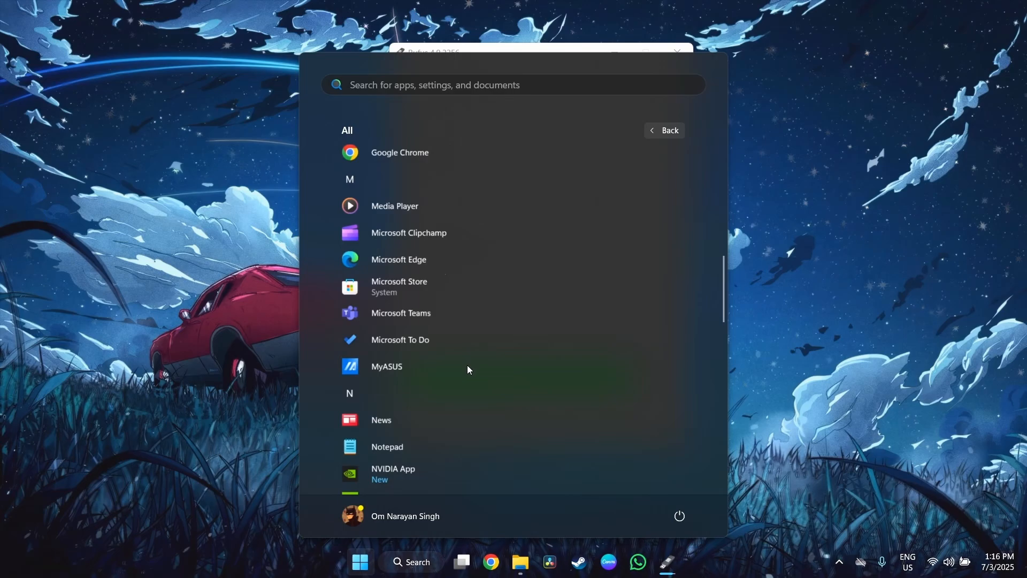
pyautogui.scroll(-3)
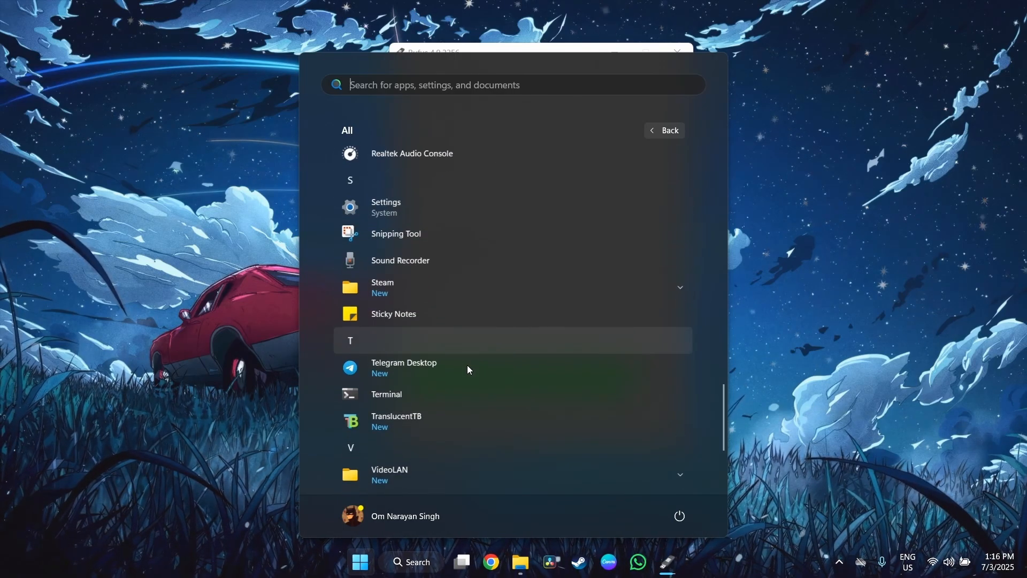
pyautogui.scroll(3)
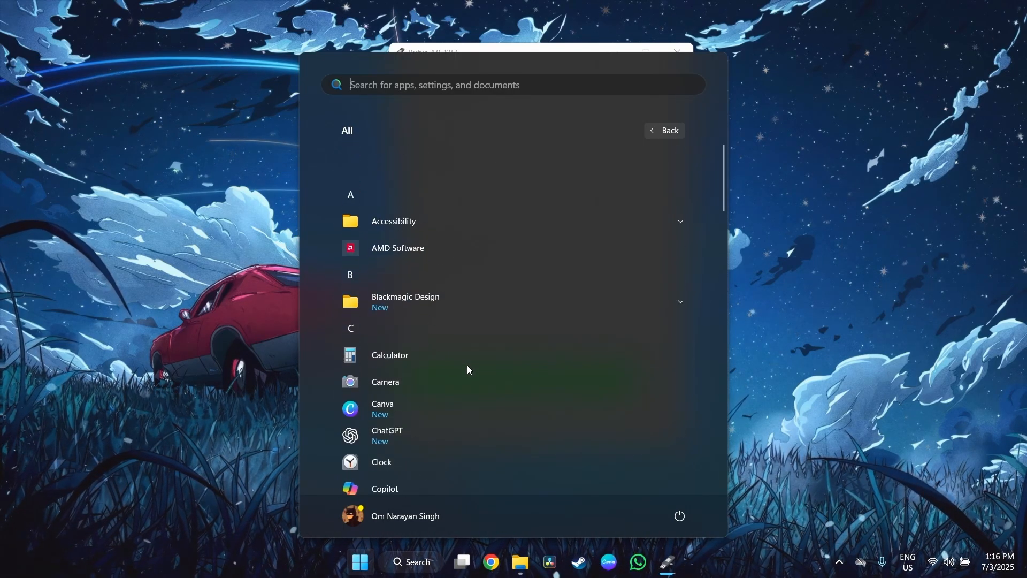
# Return to pinned apps, view the account panel, and reach the Windows Update settings page.
pyautogui.click(663, 130)
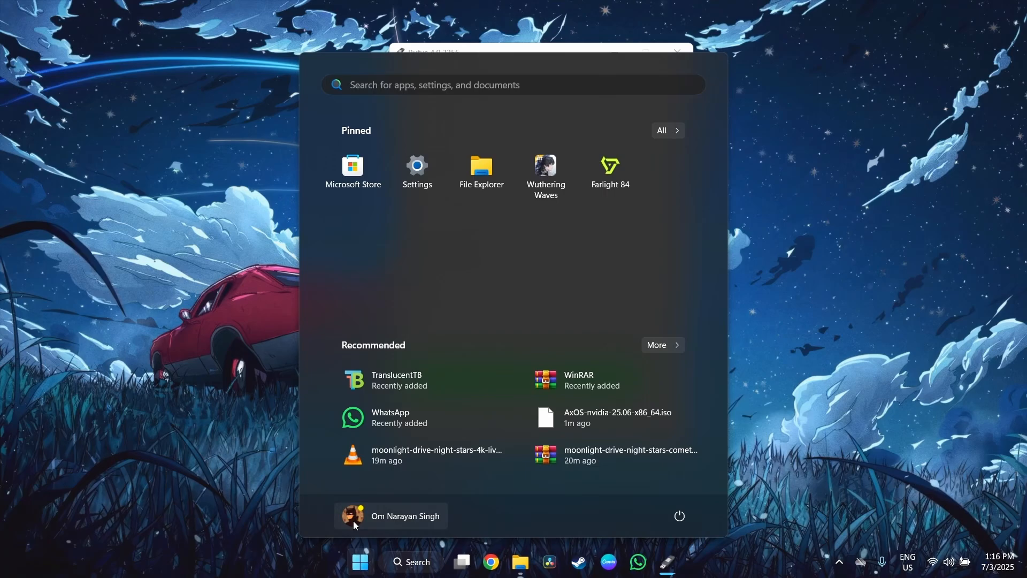
pyautogui.click(405, 516)
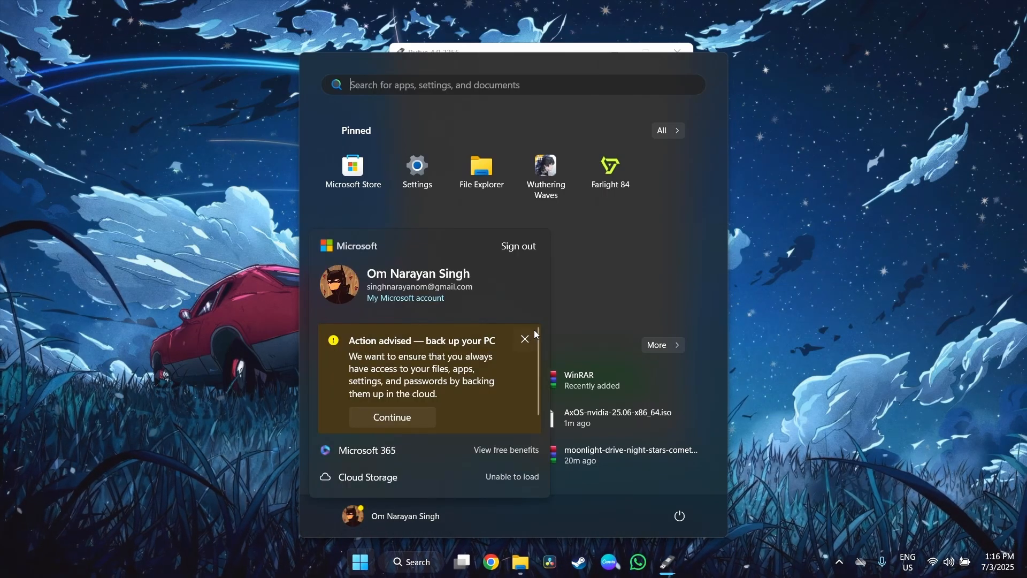
pyautogui.click(524, 339)
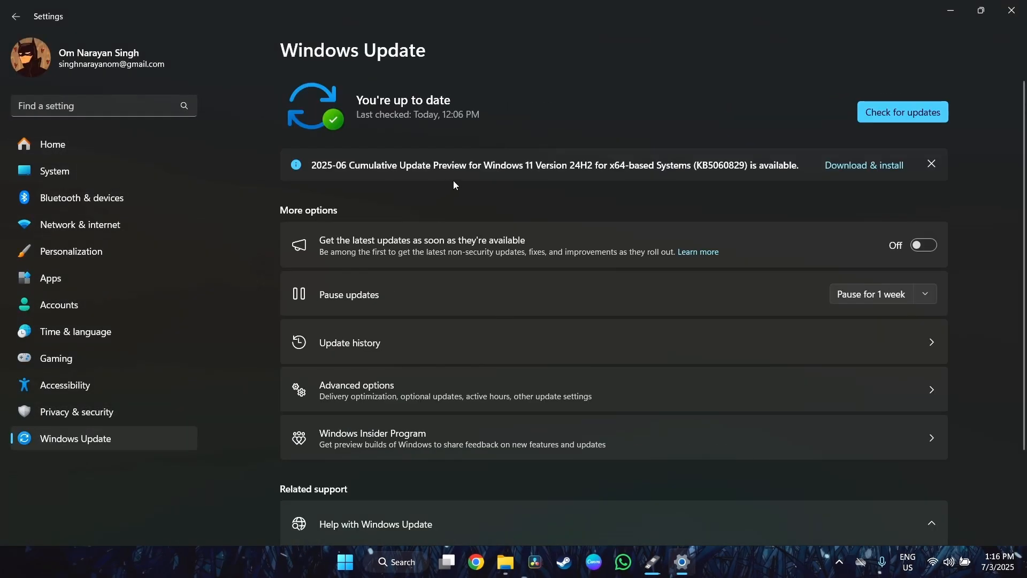
pyautogui.moveTo(669, 166)
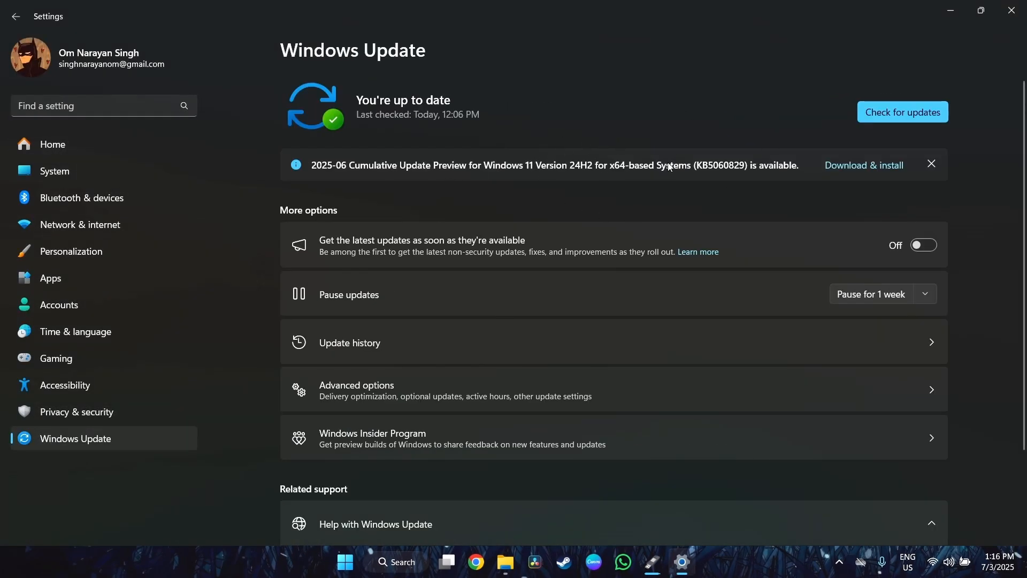
pyautogui.moveTo(462, 125)
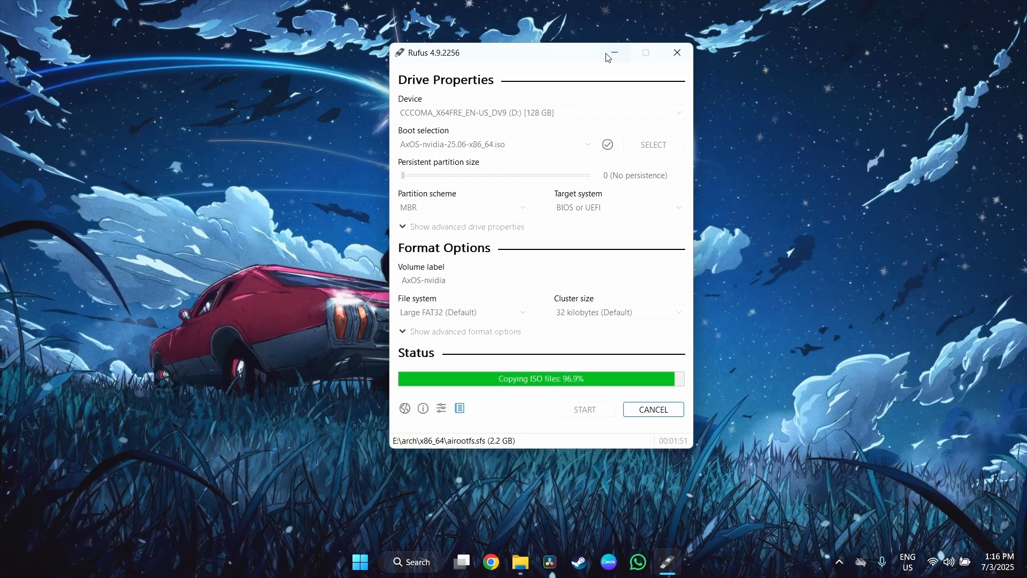
# Minimize Rufus and bring up the Start menu over the desktop.
pyautogui.click(613, 53)
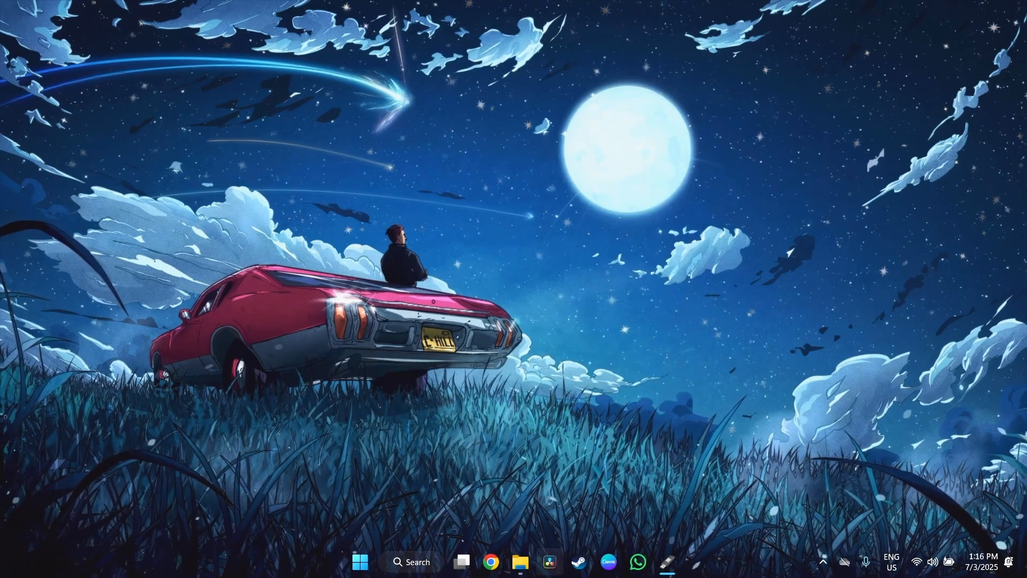
pyautogui.moveTo(549, 561)
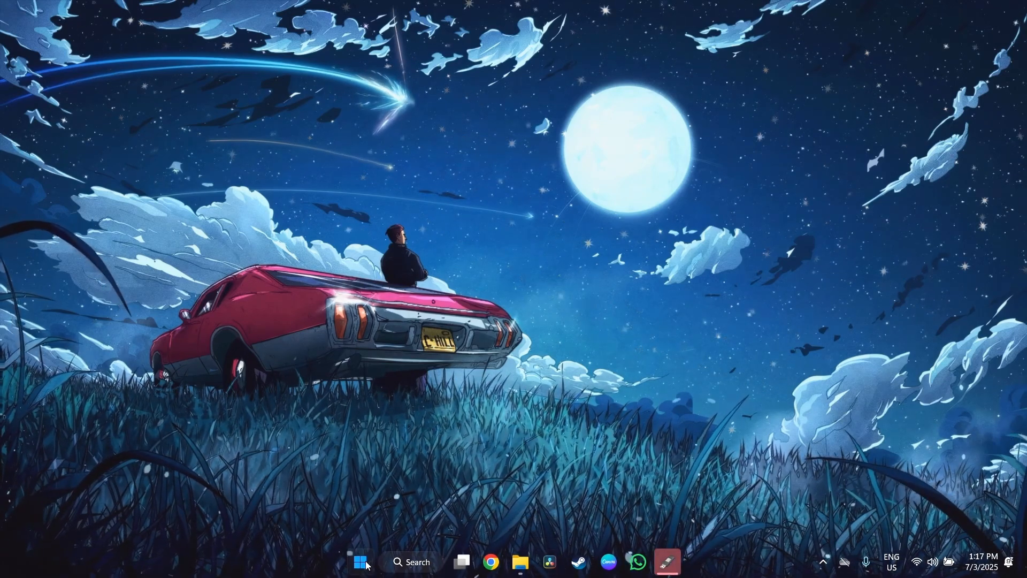
pyautogui.click(360, 561)
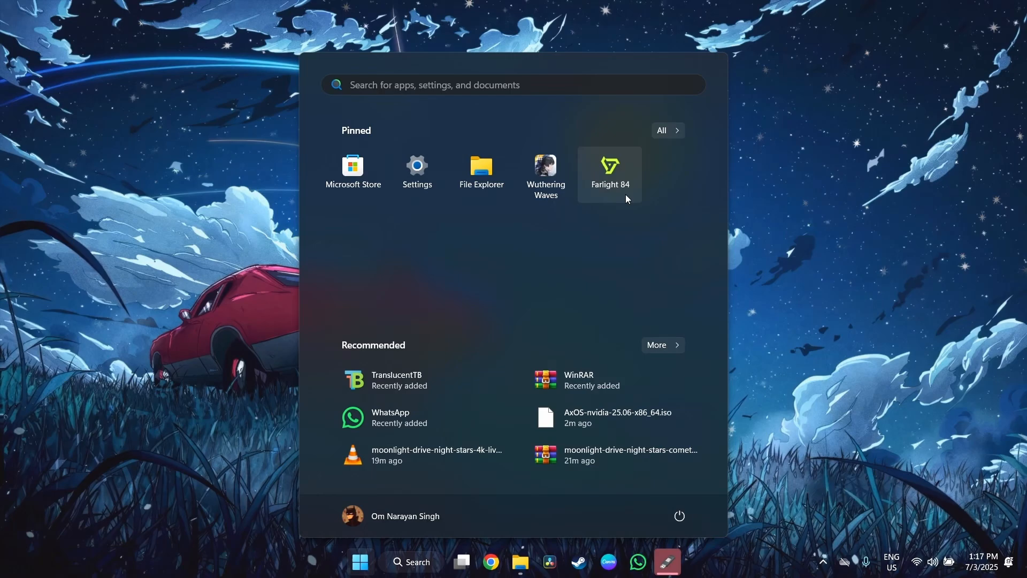
pyautogui.moveTo(555, 225)
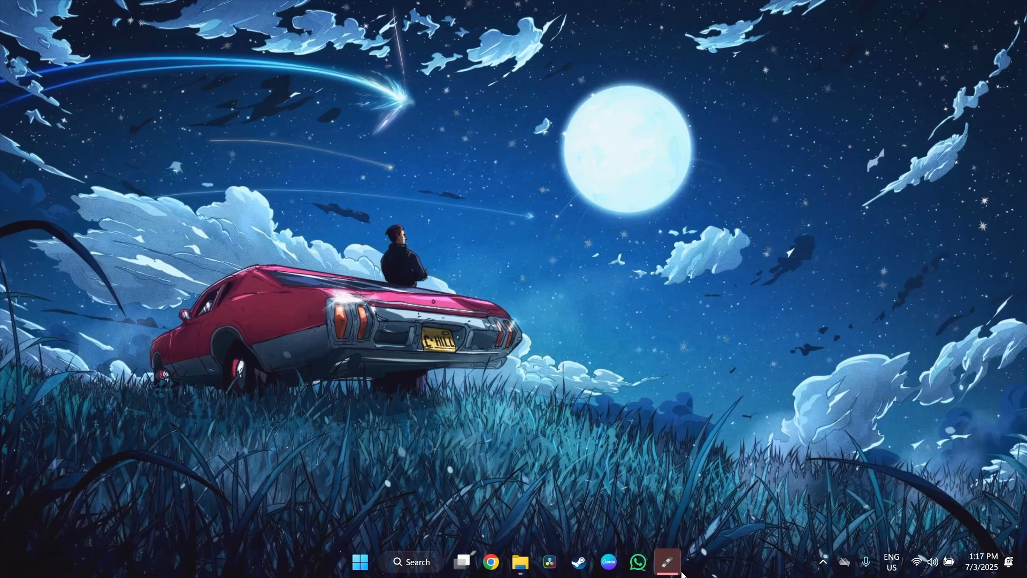
# Restore Rufus from the taskbar to see READY and the drive labelled AxOS-nvidia.
pyautogui.click(668, 562)
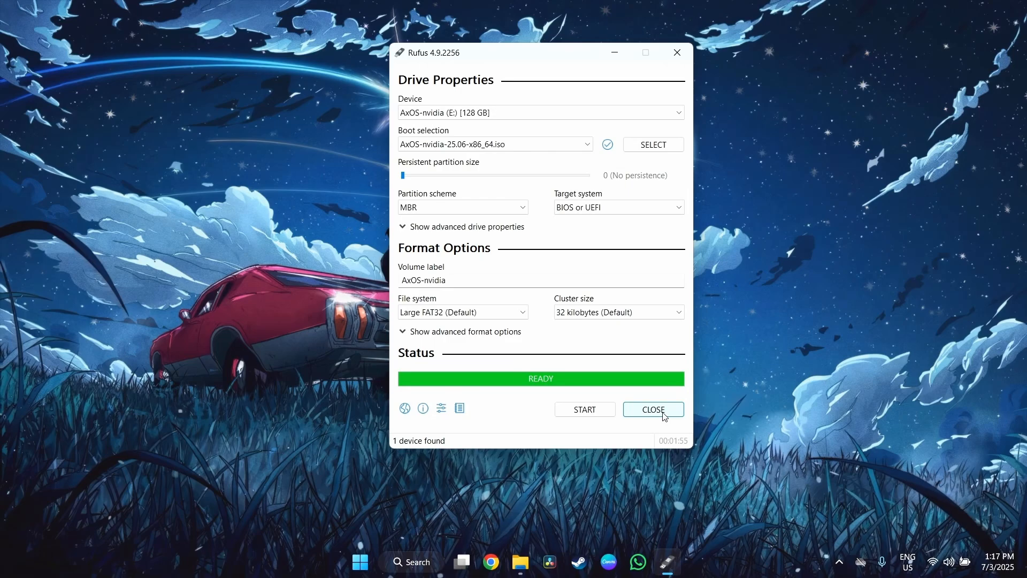
pyautogui.moveTo(631, 415)
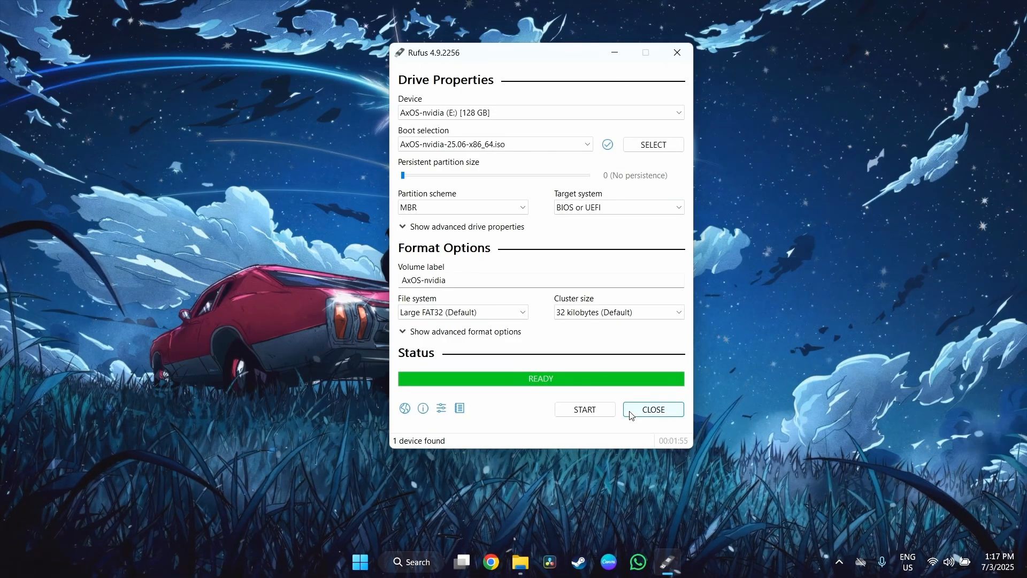